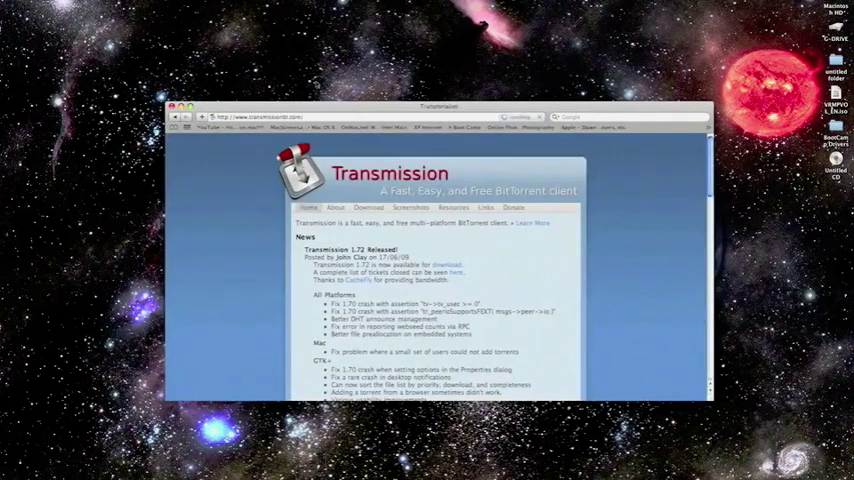
mouse_move(471, 271)
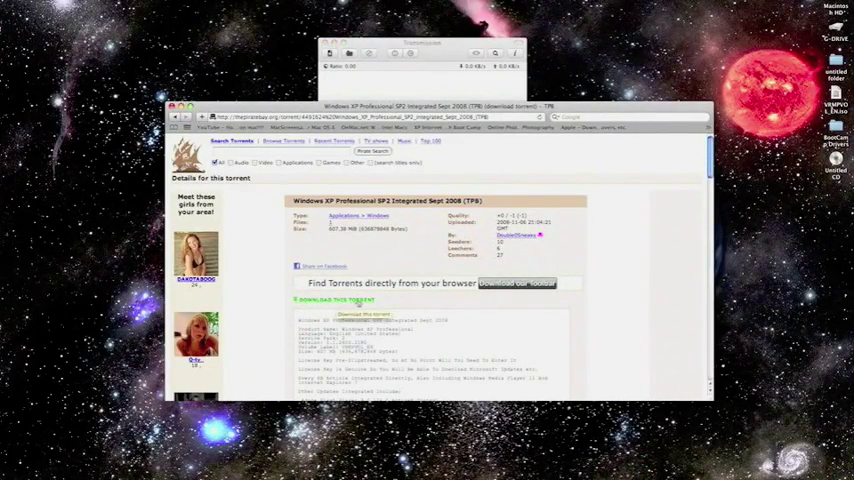
Step: Download the Windows XP SP2 torrent and add its VRMPVOL_EN.iso to Transmission
click(325, 300)
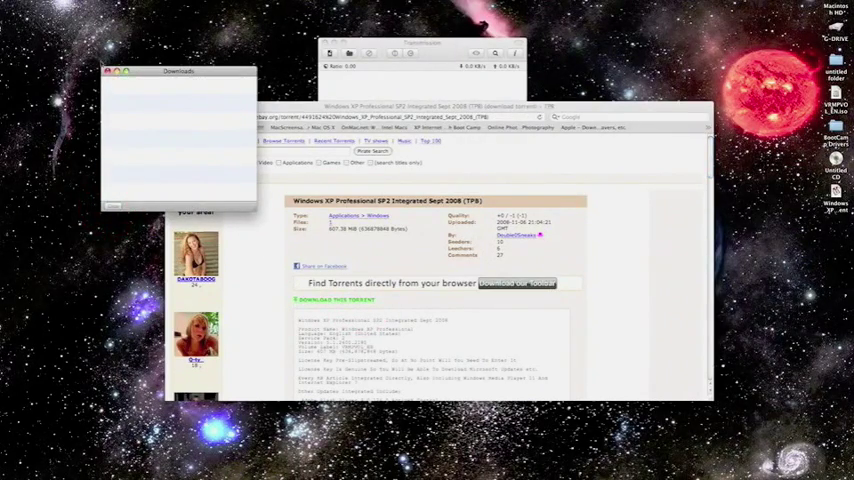
click(110, 73)
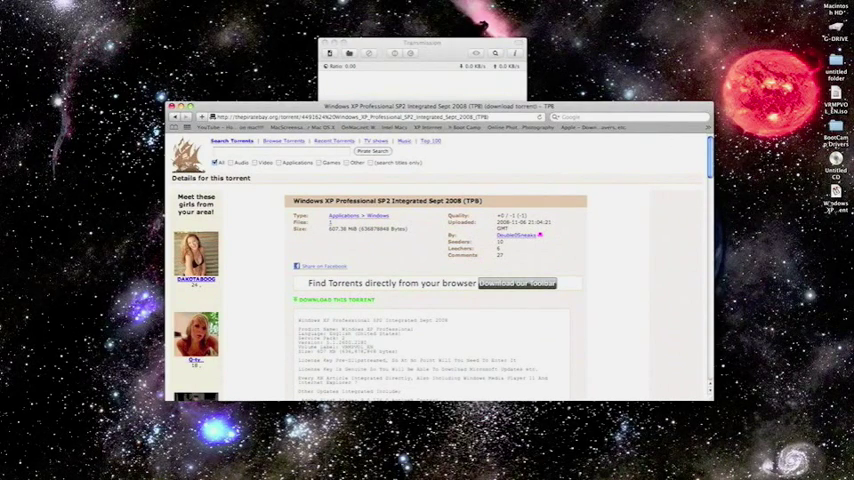
click(321, 299)
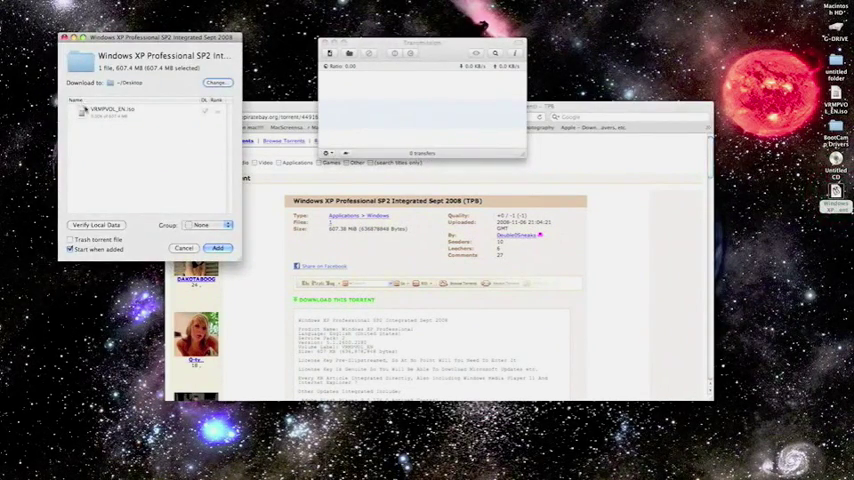
click(130, 117)
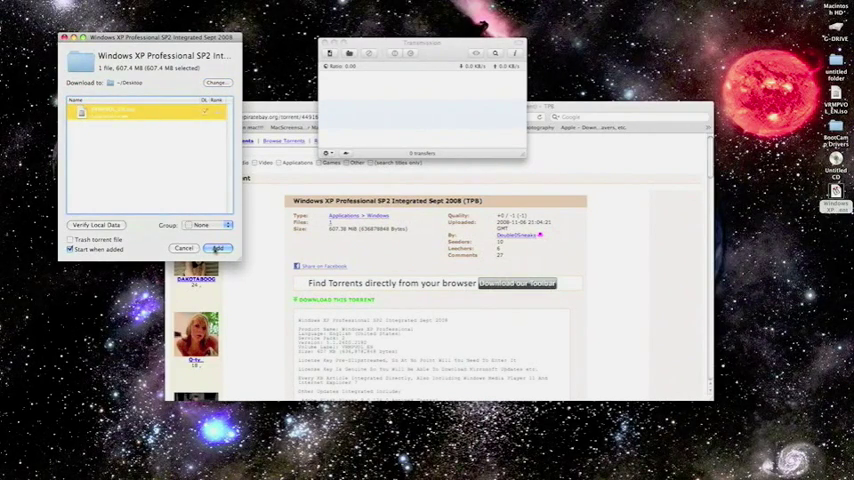
click(216, 248)
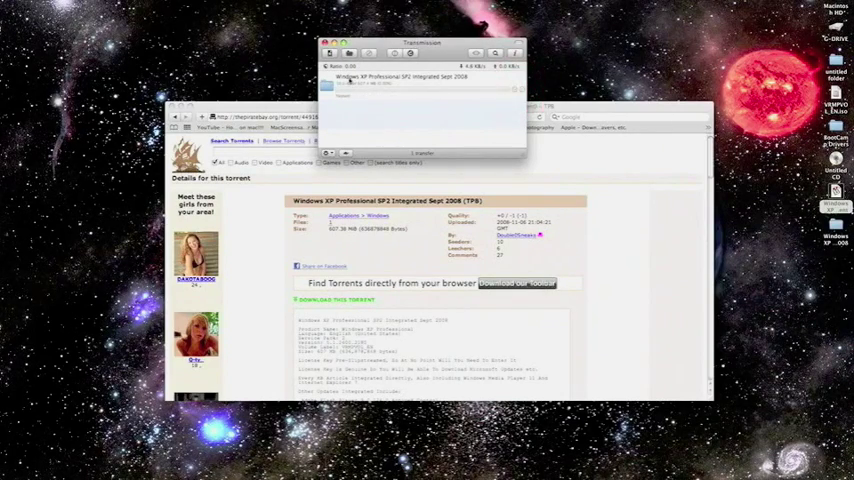
click(428, 77)
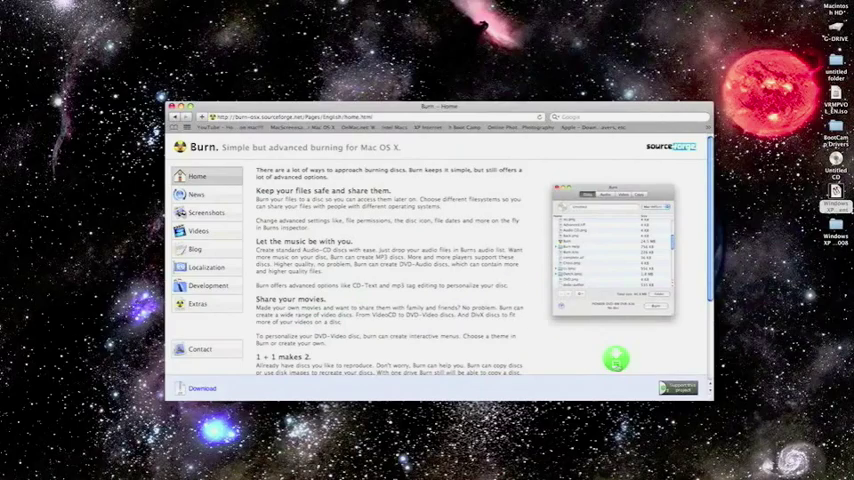
Step: Scroll the SourceForge Burn download page while the download begins
scroll(down, 3)
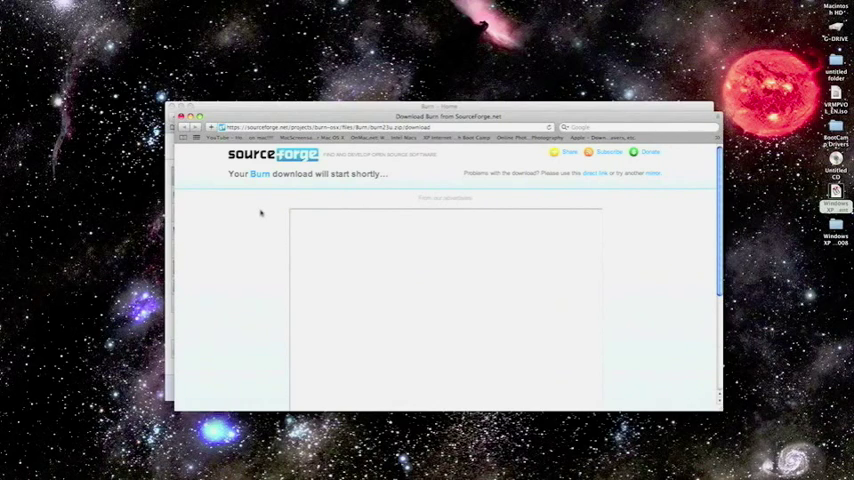
mouse_move(252, 222)
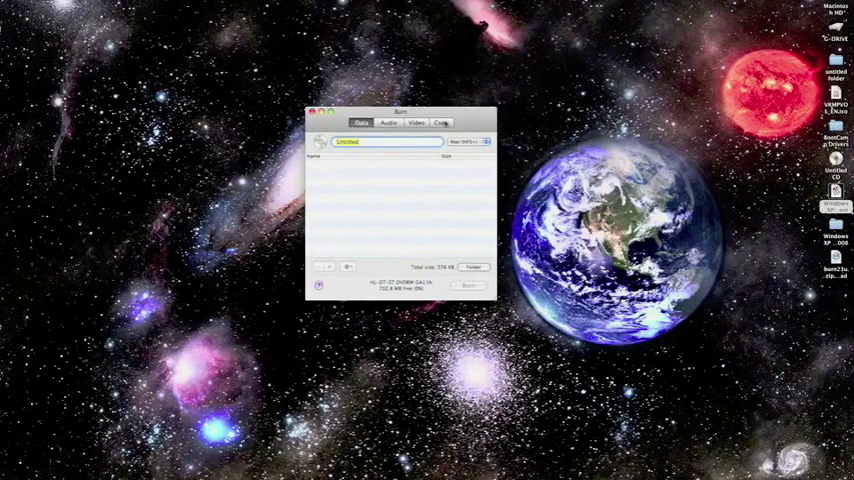
Step: Switch Burn to its Copy mode and bring up the image file chooser
click(443, 122)
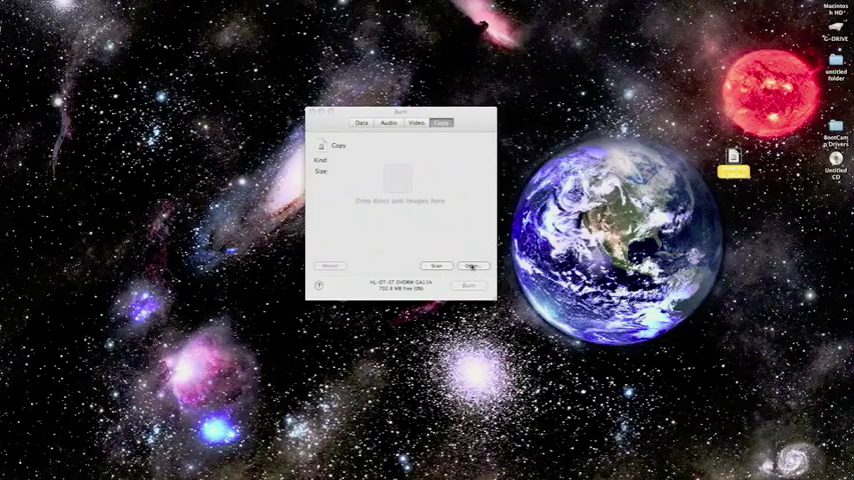
click(473, 266)
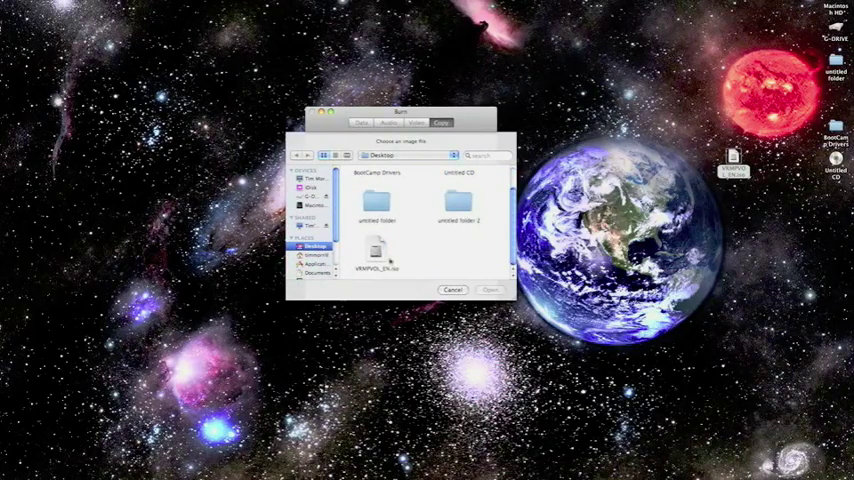
Step: Load VRMPVOL_EN.iso from the Desktop as the image to copy
click(380, 250)
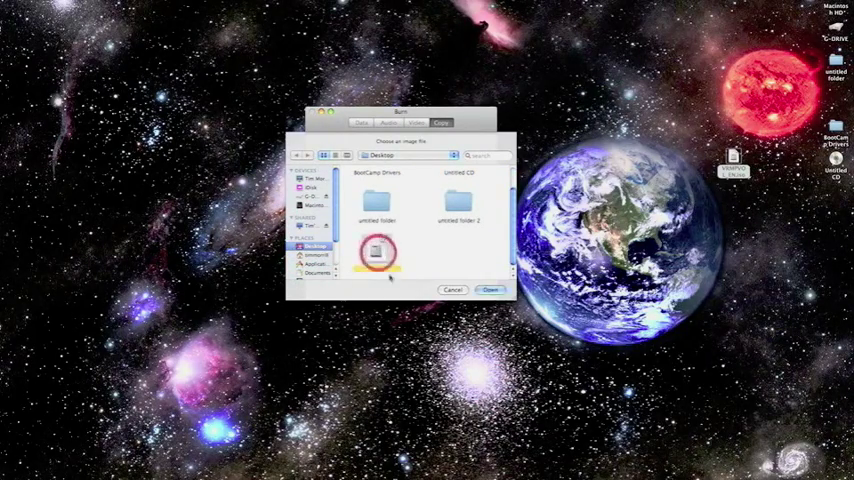
click(485, 288)
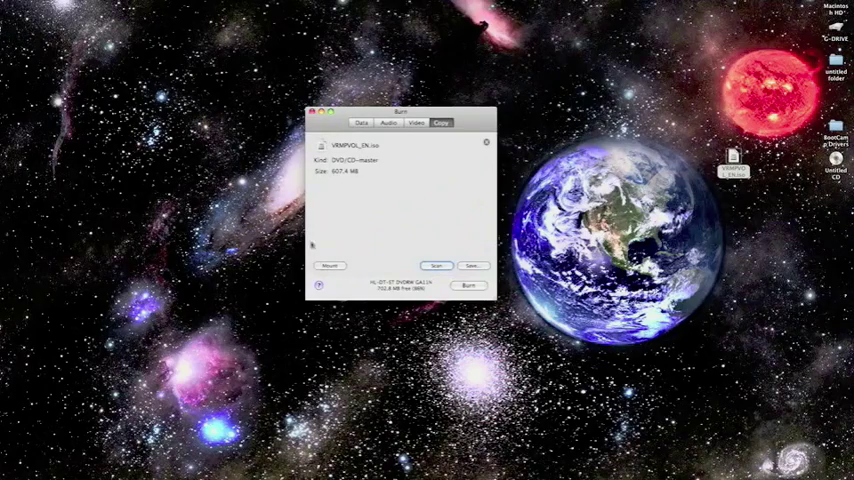
mouse_move(451, 251)
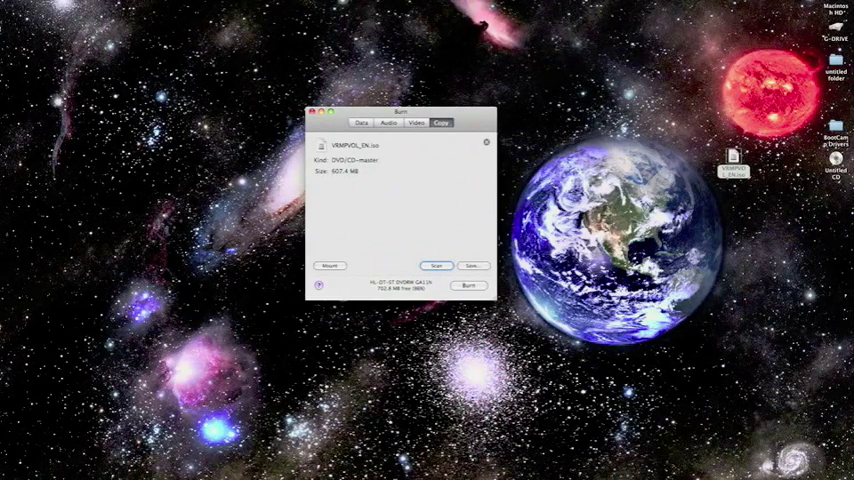
mouse_move(457, 152)
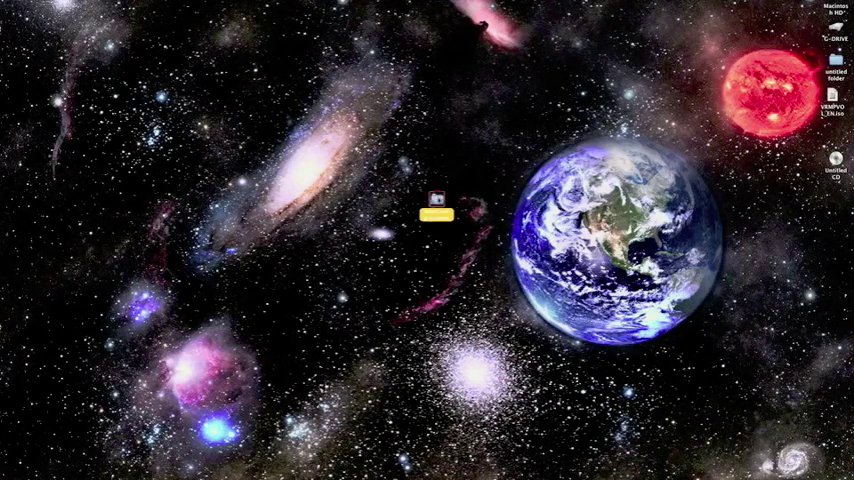
Step: Open the Untitled CD window, which contains the BootCamp Drivers folder
double_click(440, 202)
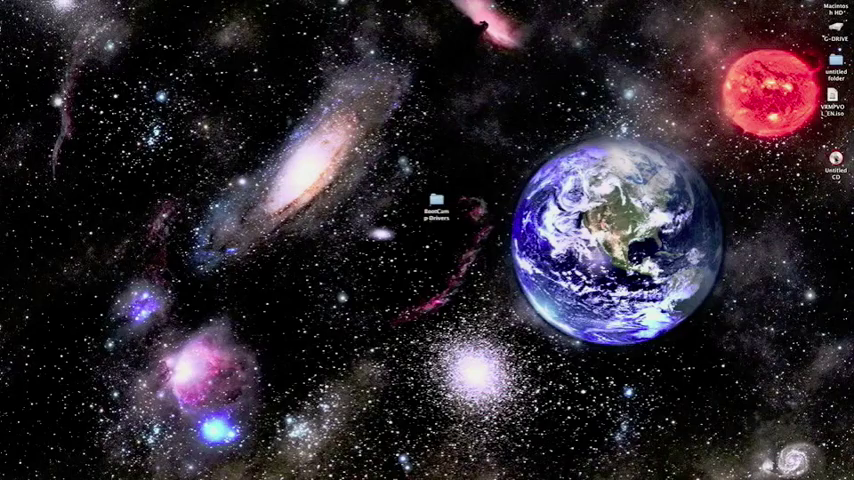
double_click(441, 200)
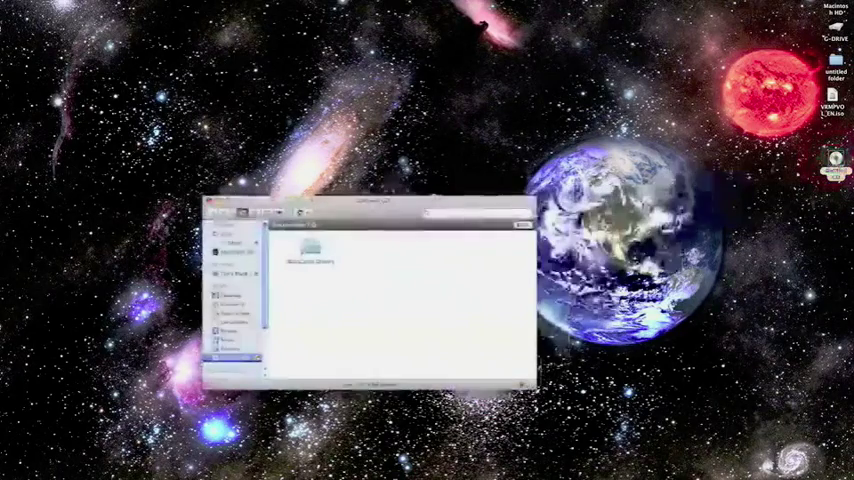